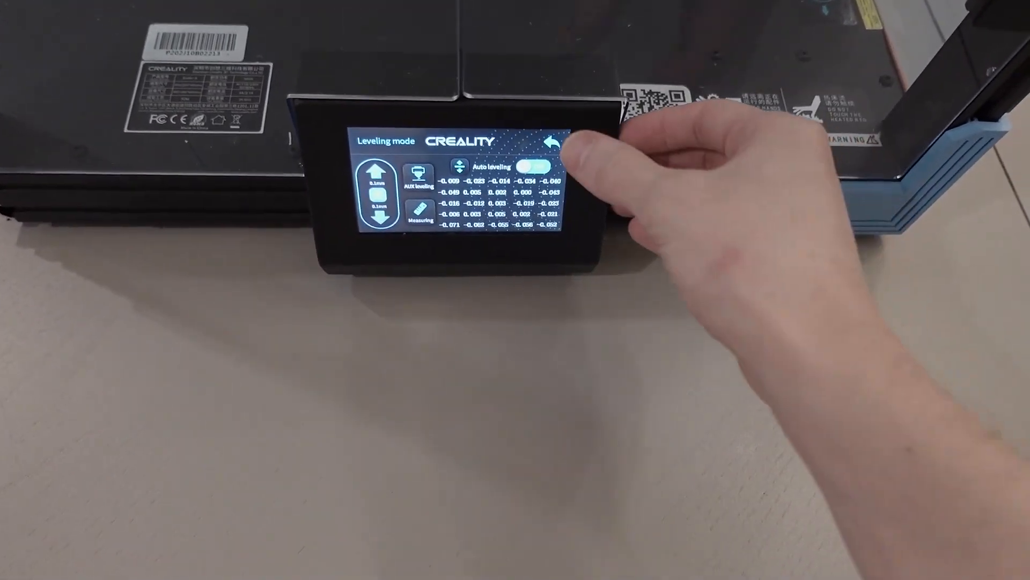
Step: Return to the Settings menu and reopen the Leveling screen with auto leveling on
click(552, 142)
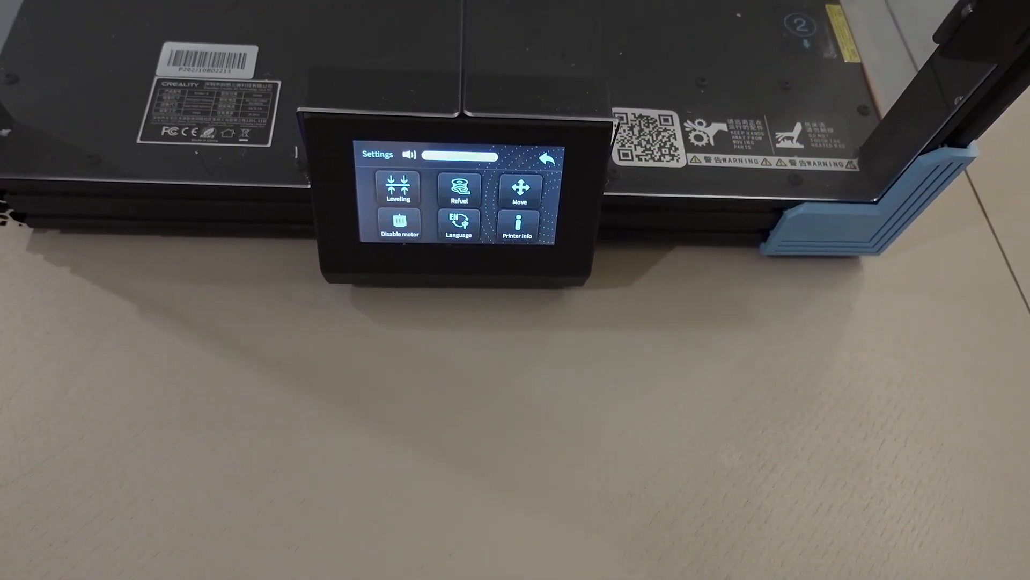
click(397, 187)
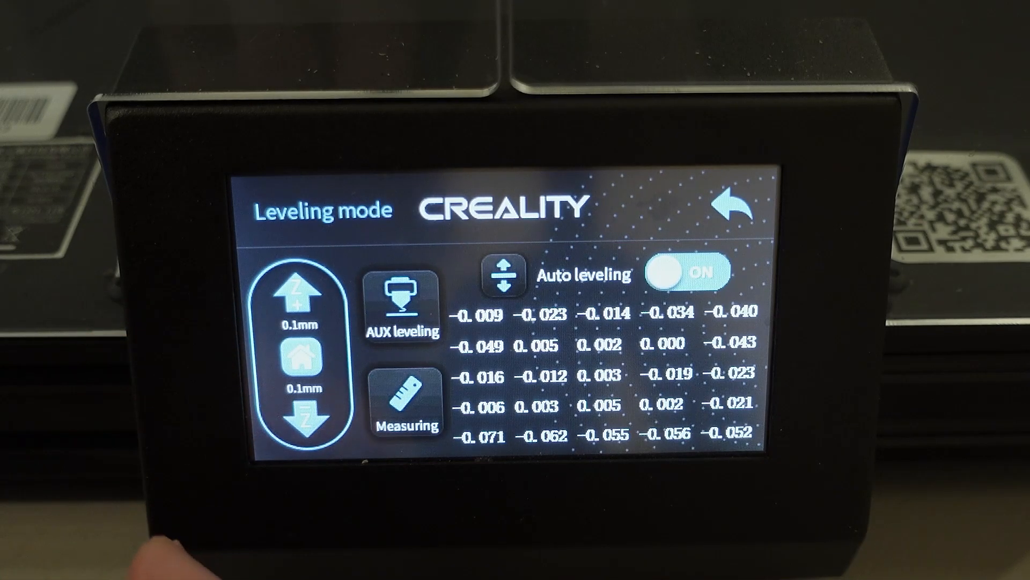
Step: Lower the nozzle Z offset by 0.2 mm total using two 0.1 mm down steps
click(308, 424)
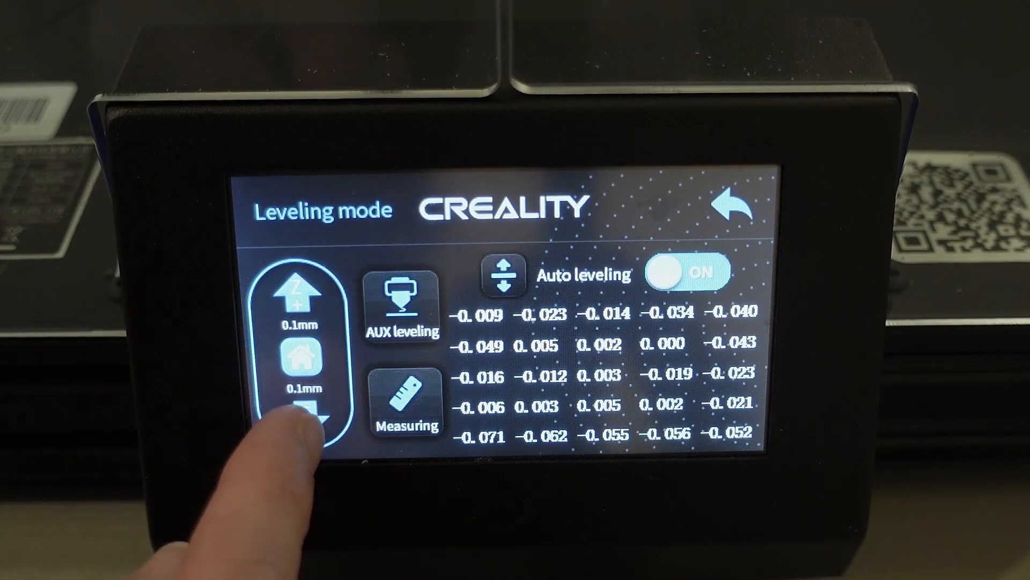
click(303, 427)
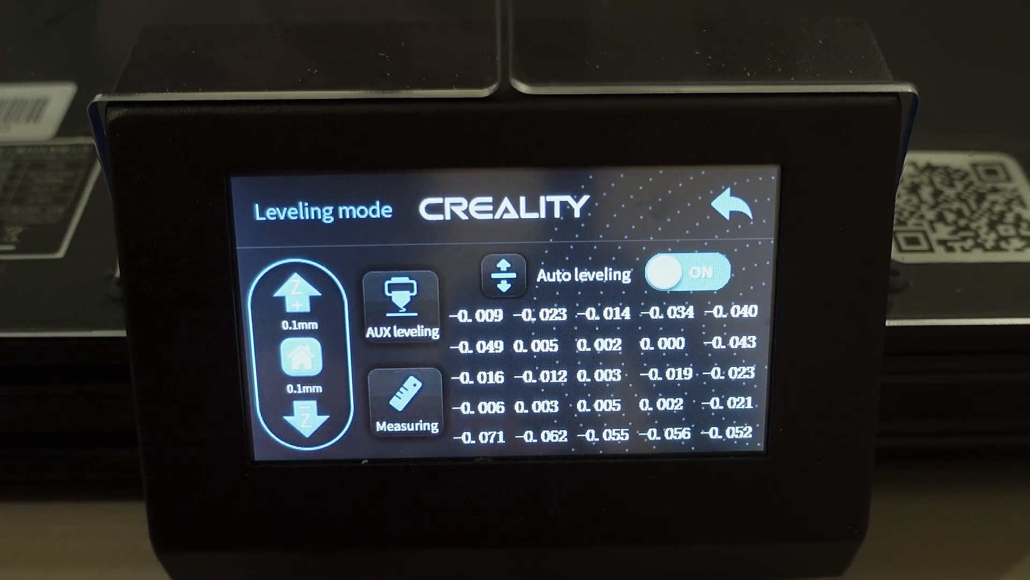